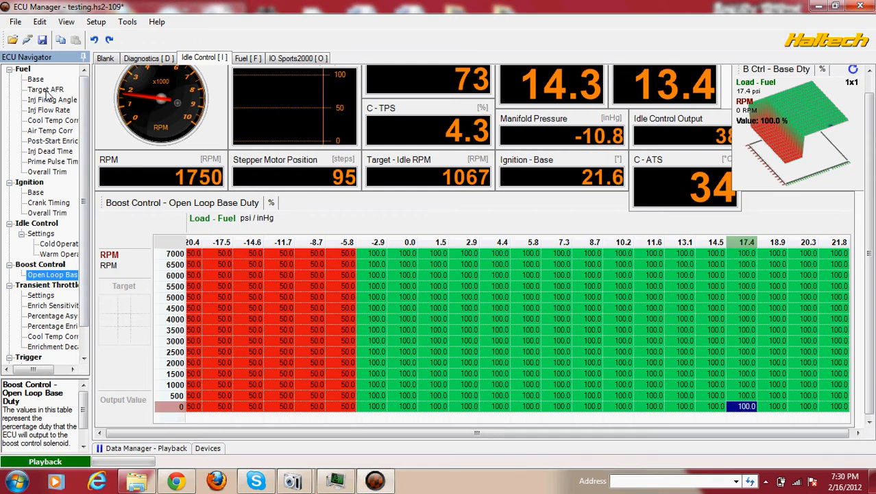
Show the Target AFR fuel table with log playback positioned at about 38.2 seconds
click(39, 90)
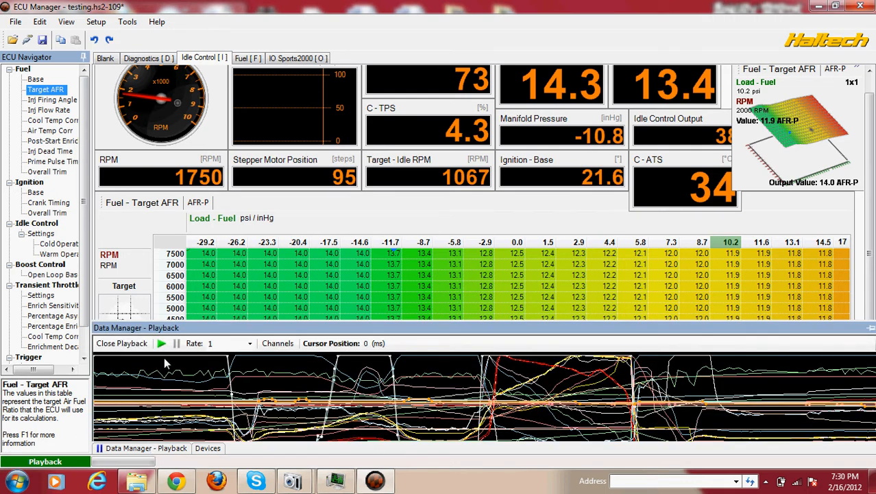
click(162, 342)
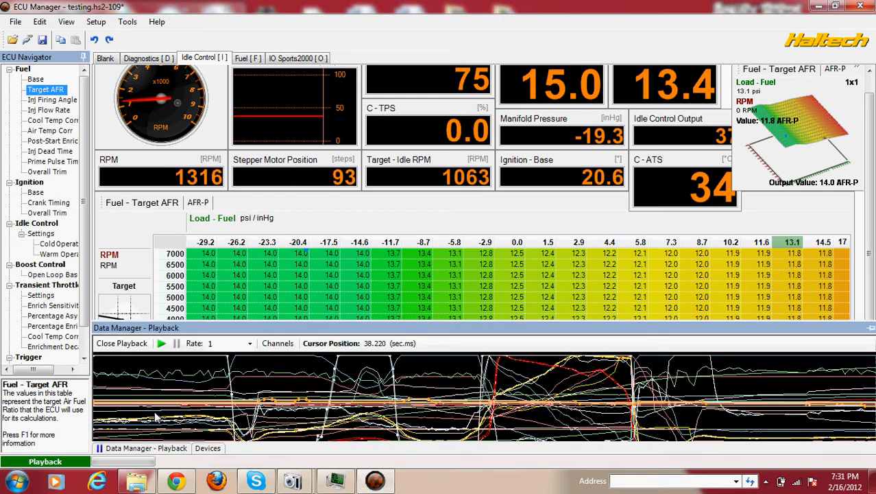
mouse_move(121, 343)
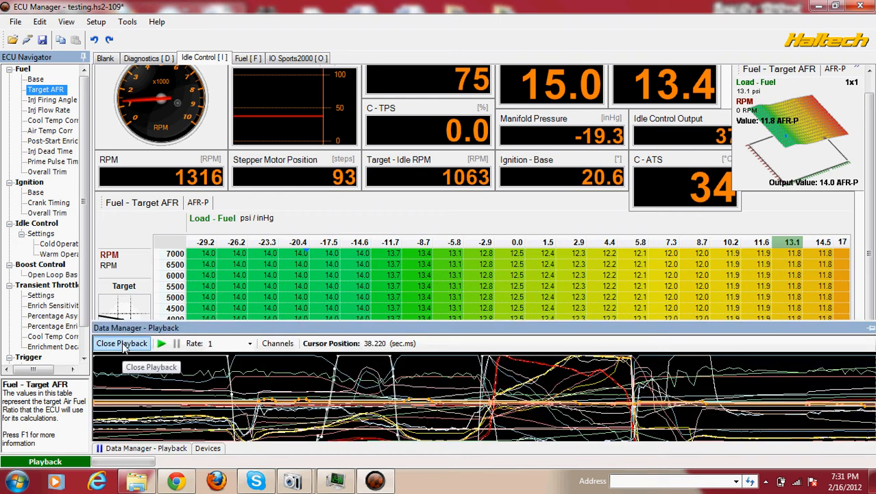
Display the Boost Control Open Loop Base duty table with the playback panel hidden
click(121, 342)
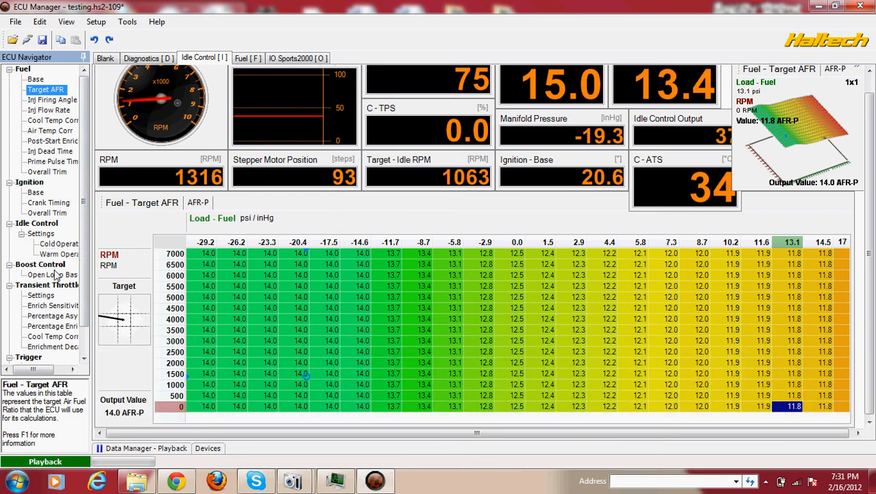
click(53, 274)
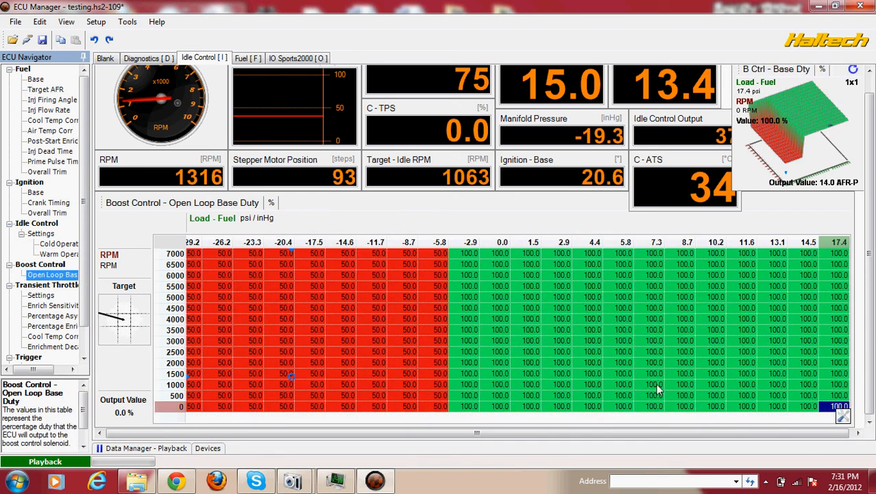
mouse_move(641, 287)
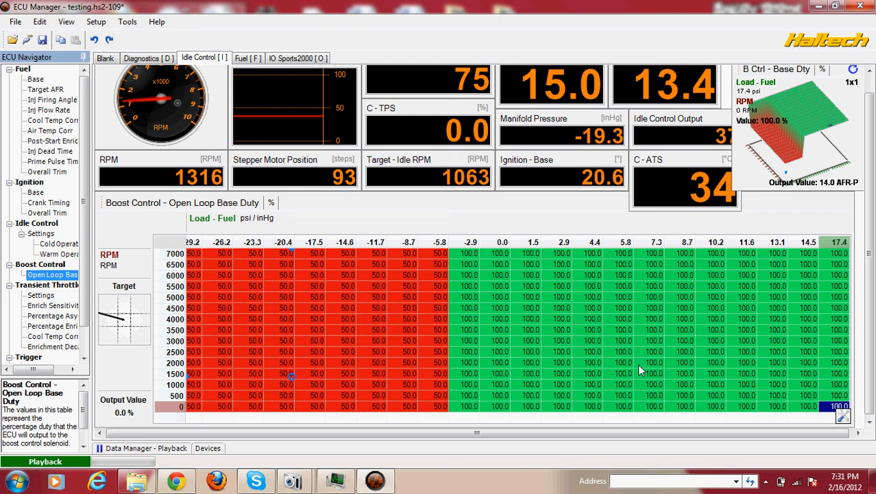
mouse_move(498, 224)
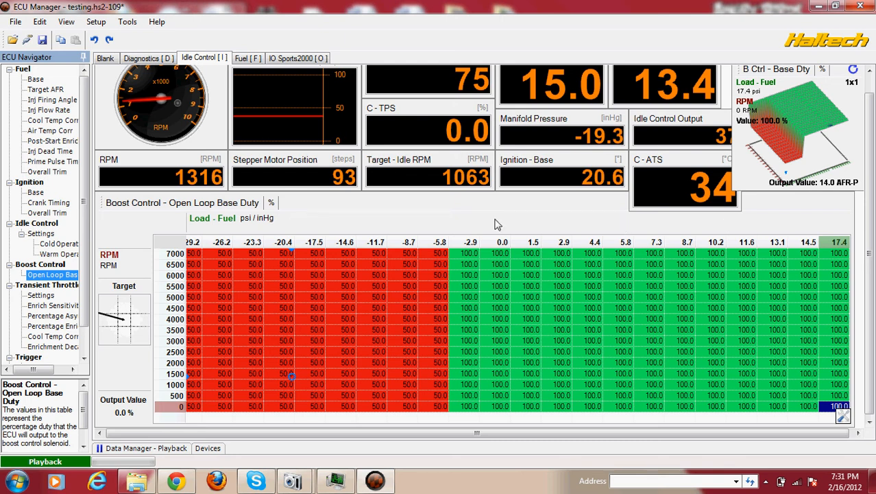
click(137, 448)
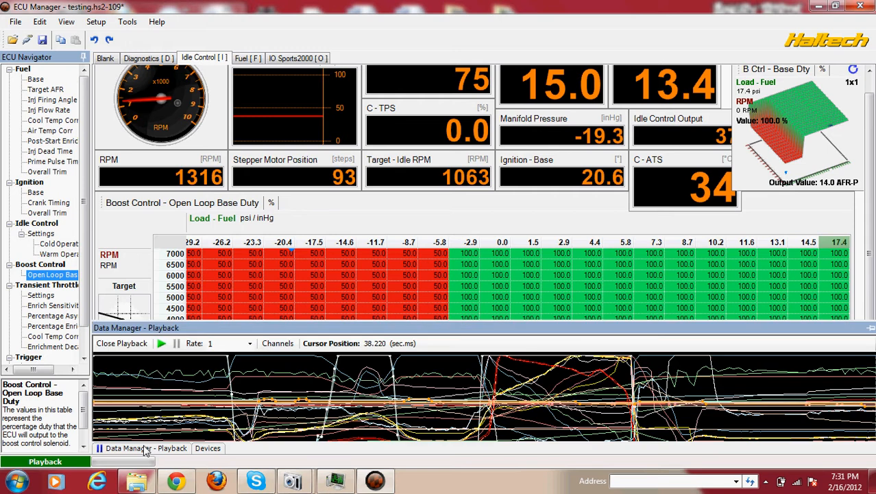
mouse_move(122, 343)
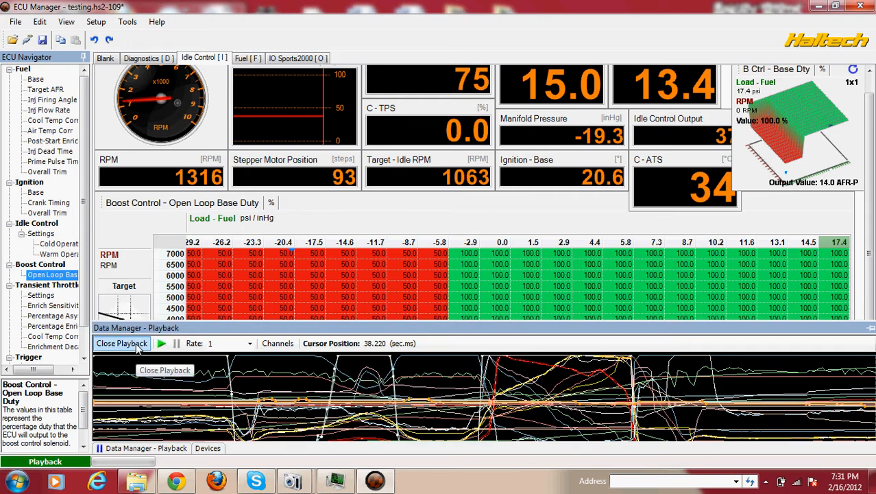
click(122, 342)
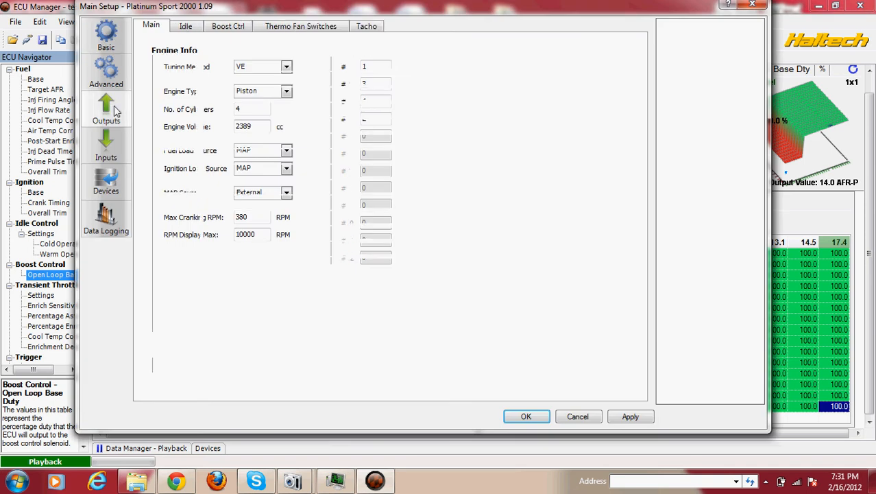
Confirm DPO2 is set to BoostControl and view the open-loop 30 Hz Boost Ctrl settings
click(106, 109)
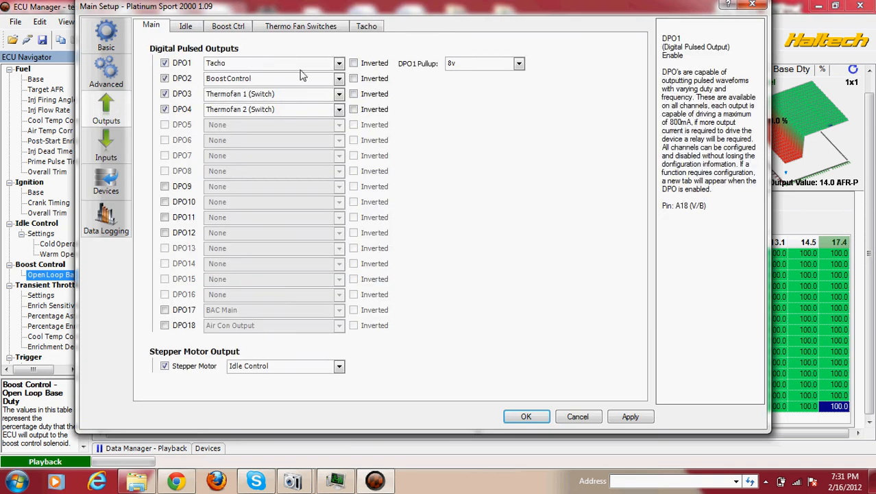
mouse_move(233, 33)
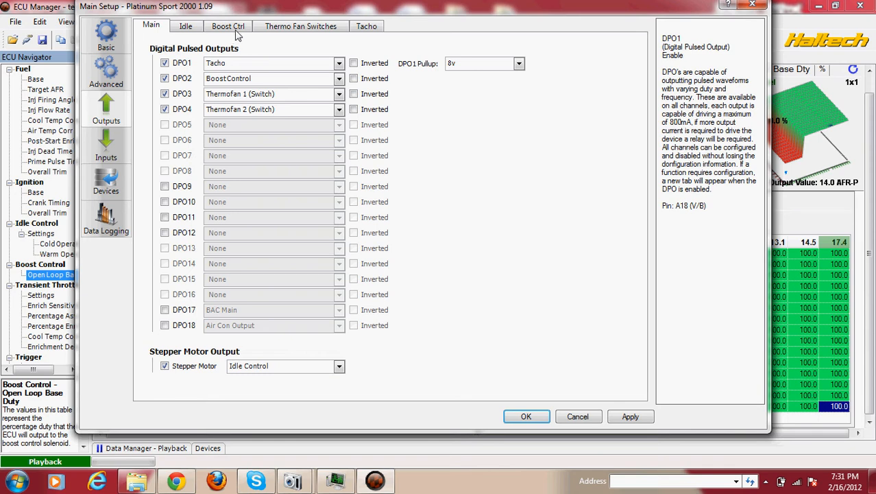
click(228, 26)
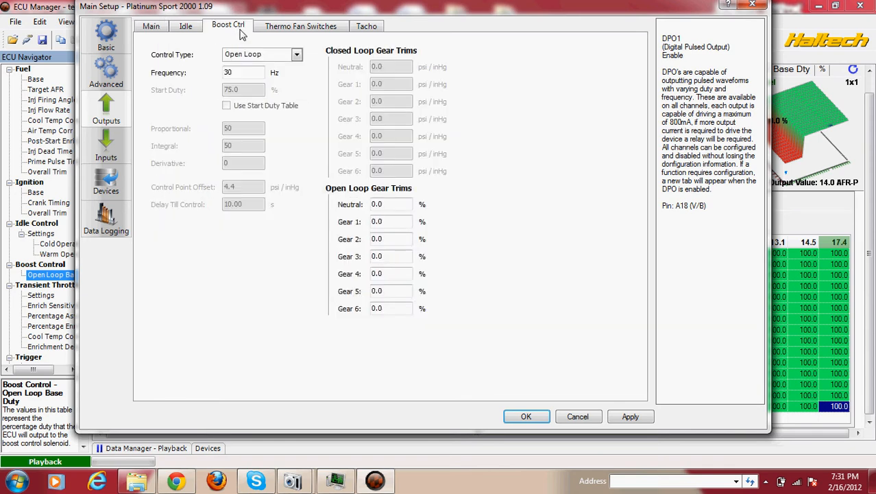
mouse_move(254, 72)
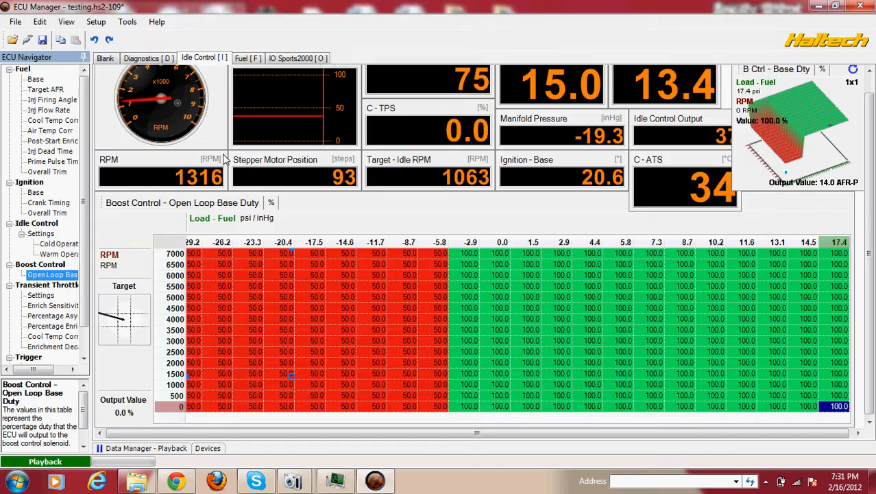
View the Diagnostics DPO duty and channel frequency readings, with output 2 at 30 Hz
click(143, 57)
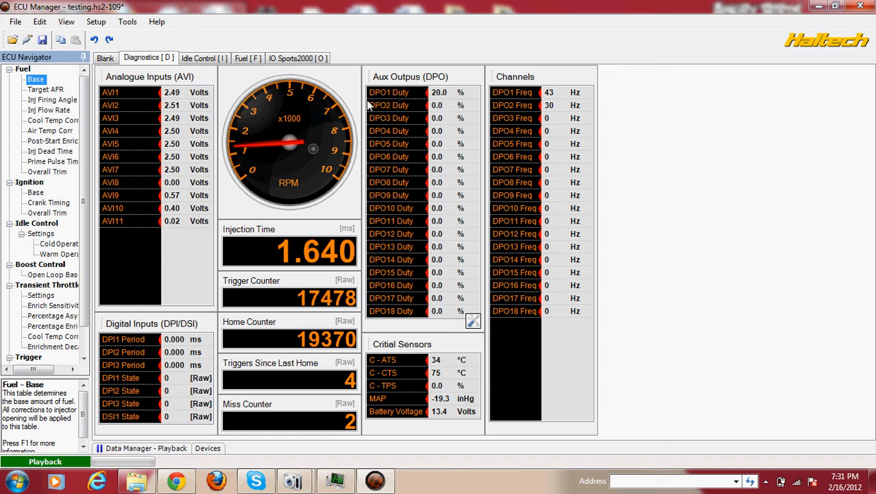
click(38, 90)
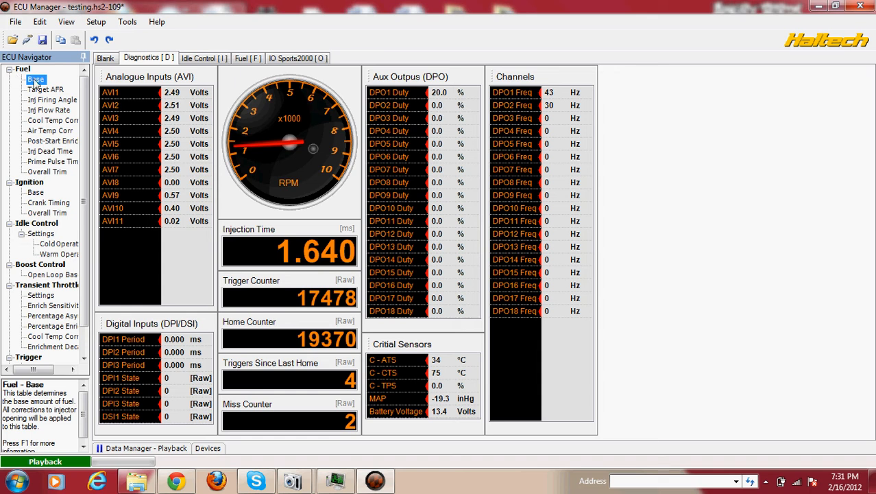